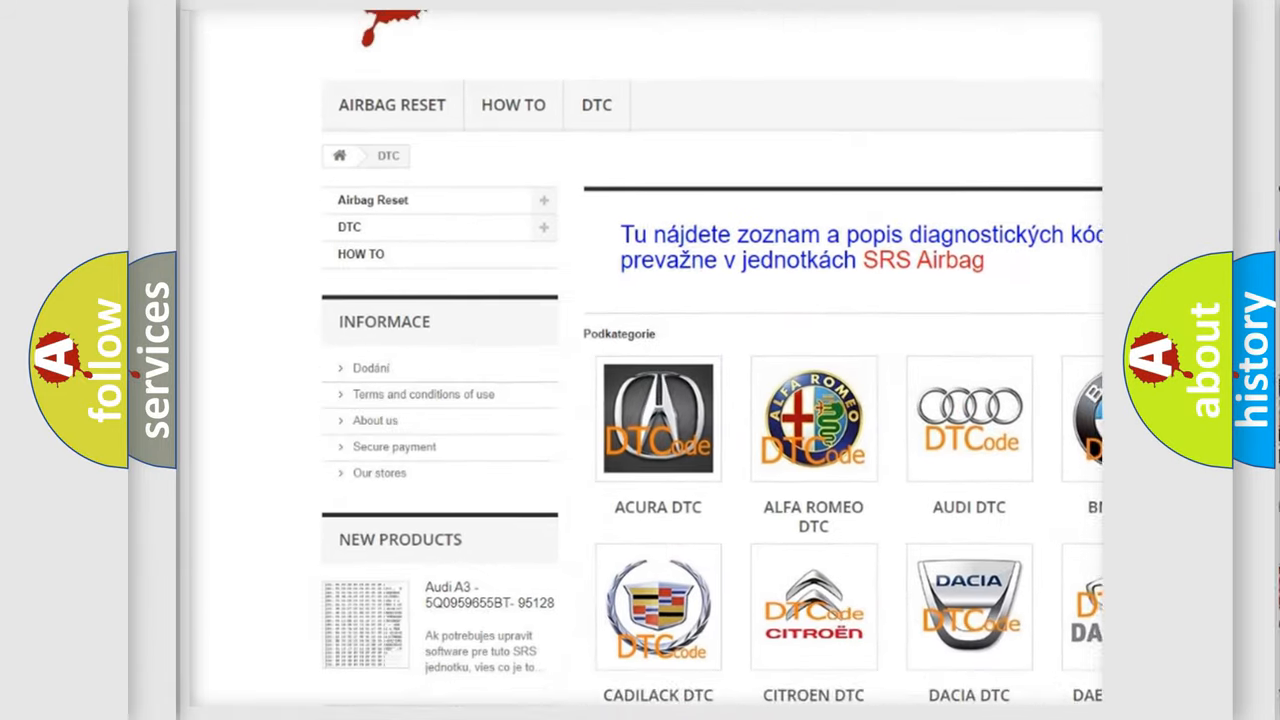
{"action": "scroll", "scroll_direction": "down", "scroll_amount": 3}
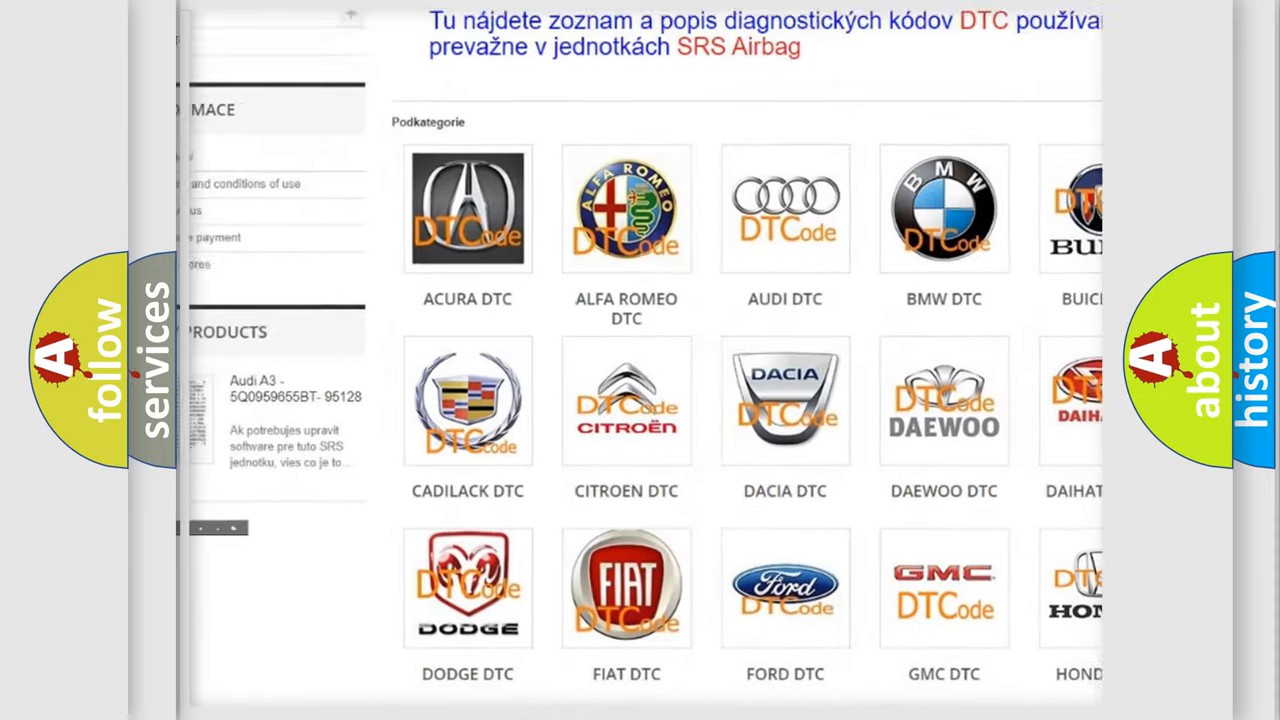
{"action": "scroll", "scroll_direction": "down", "scroll_amount": 3}
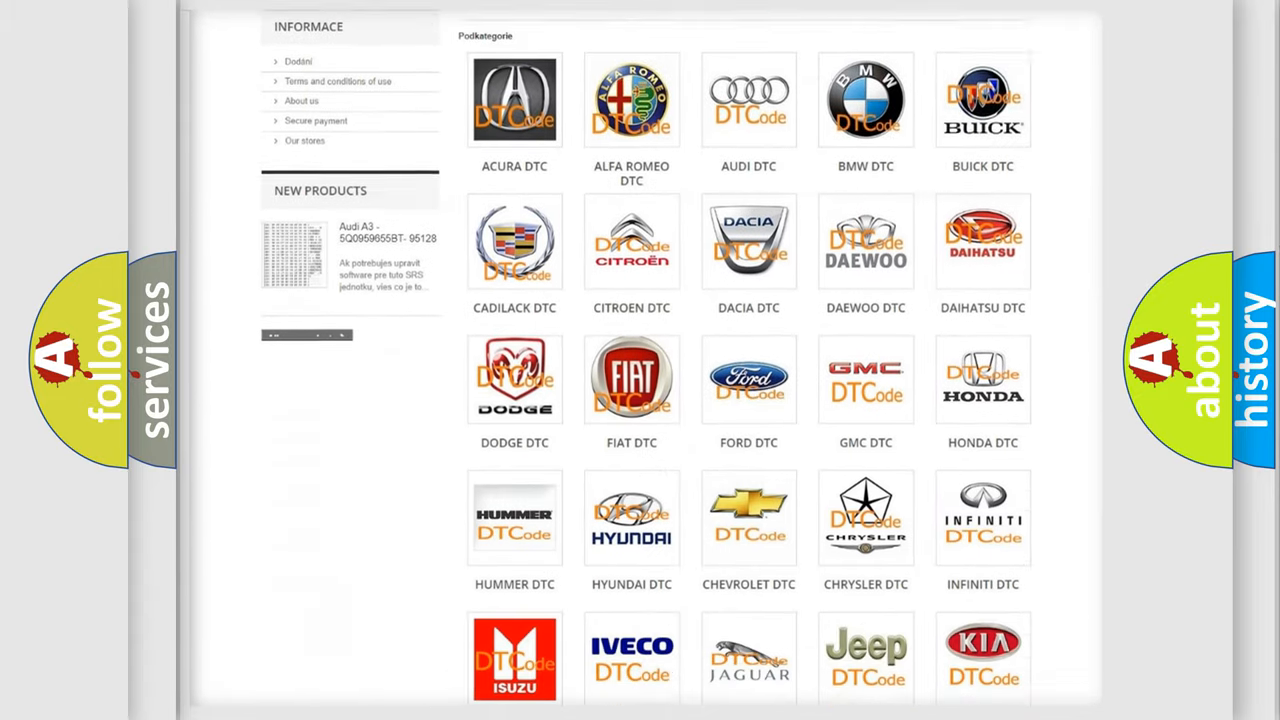
{"action": "scroll", "scroll_direction": "down", "scroll_amount": 3}
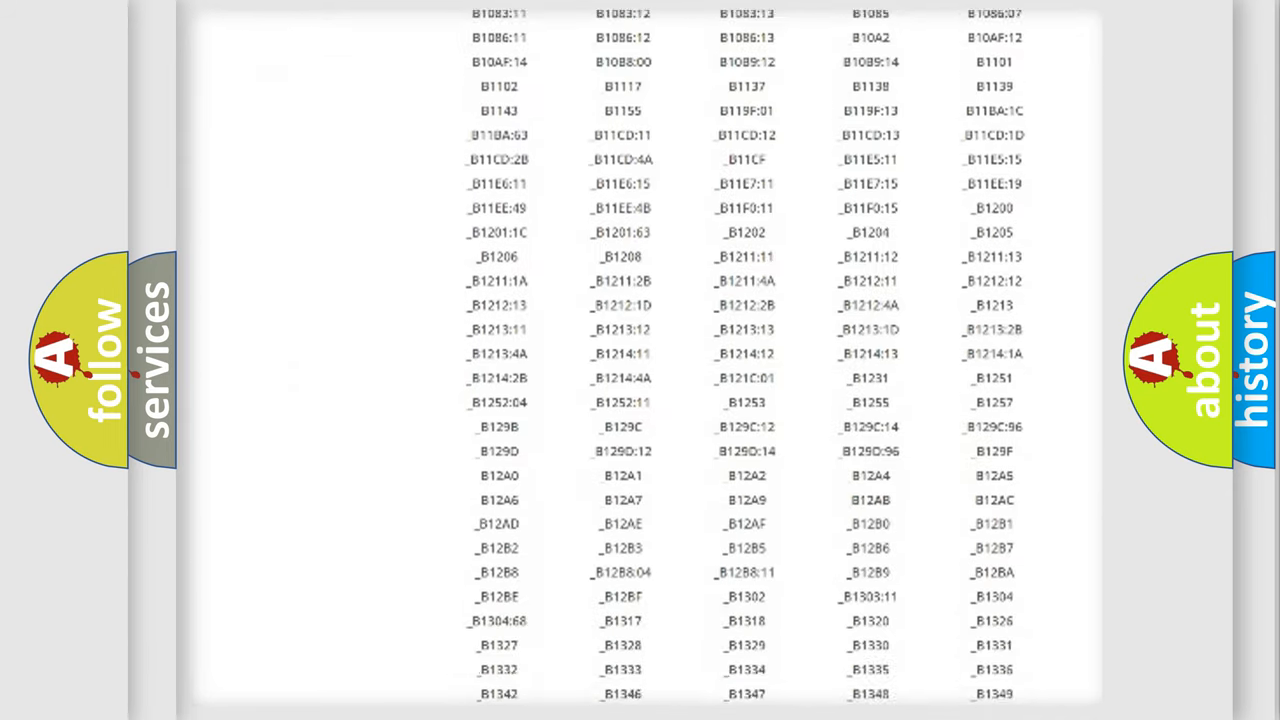
{"action": "scroll", "scroll_direction": "down", "scroll_amount": 3}
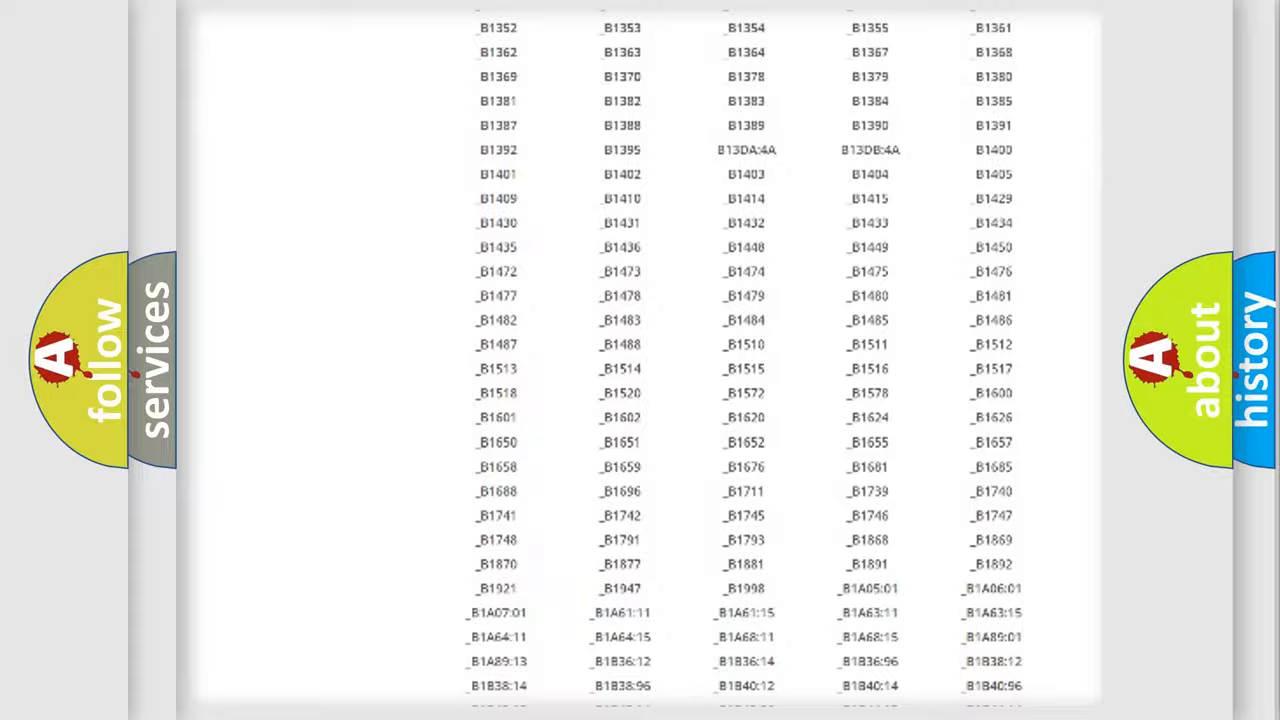